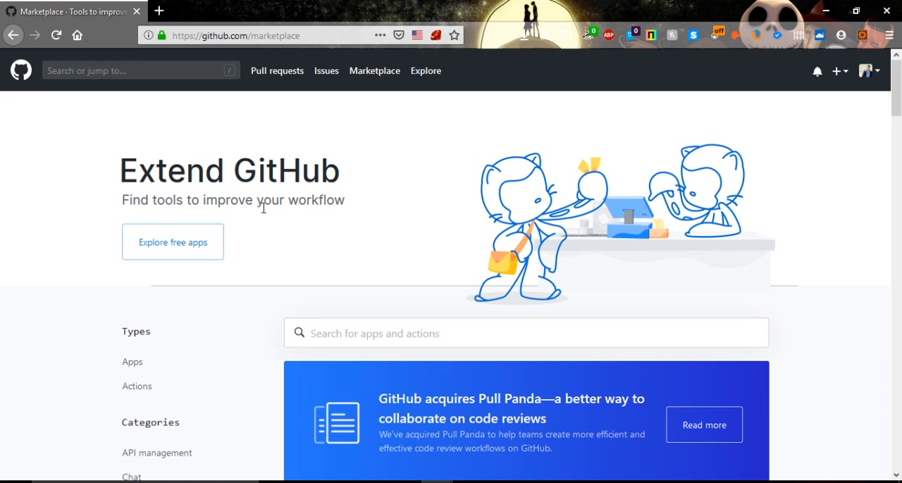
{"action": "mouse_move", "coordinate": [296, 155]}
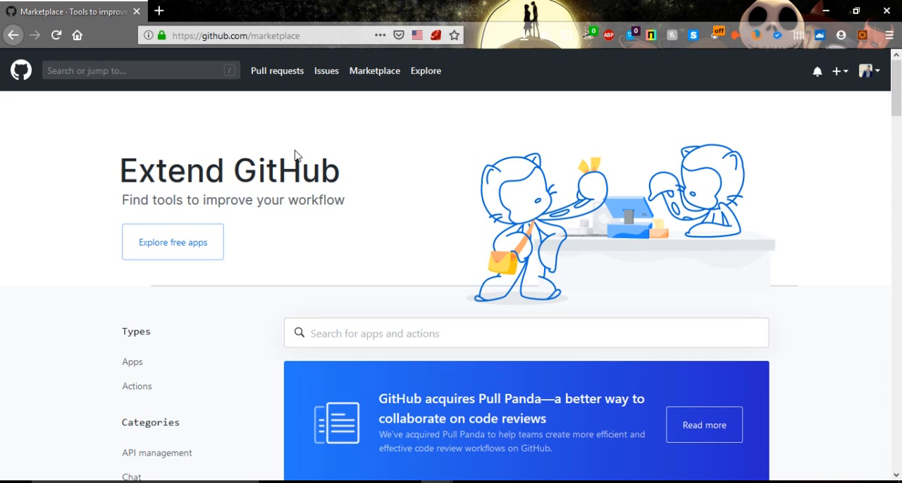
{"action": "mouse_move", "coordinate": [696, 149]}
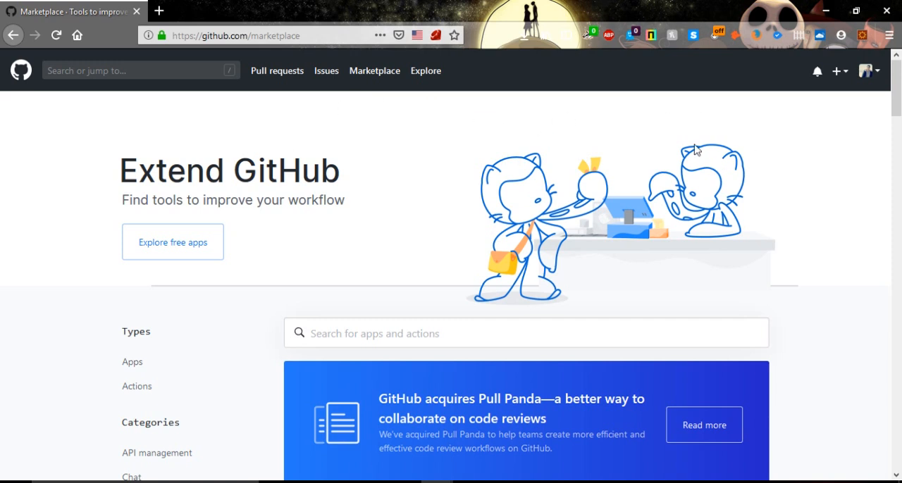
{"action": "mouse_move", "coordinate": [838, 72]}
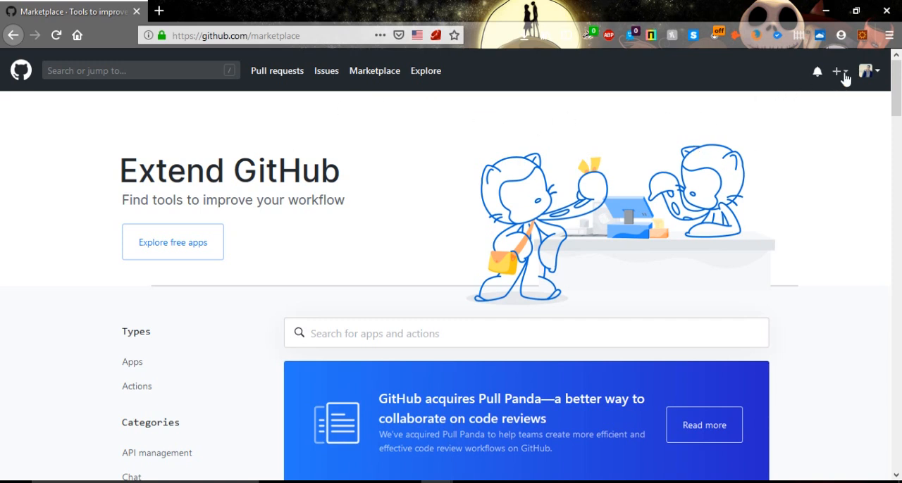
- Choose New repository from the create-new (+) menu in the top bar
{"action": "left_click", "coordinate": [837, 70]}
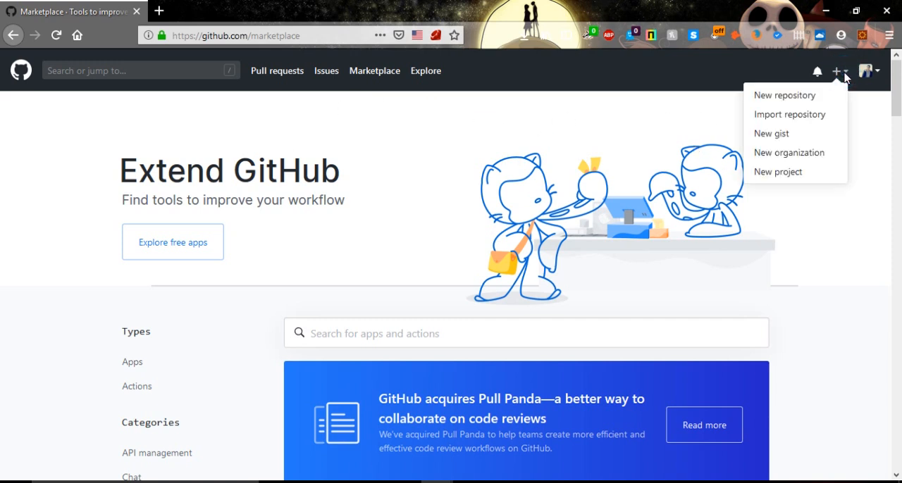
{"action": "mouse_move", "coordinate": [784, 96]}
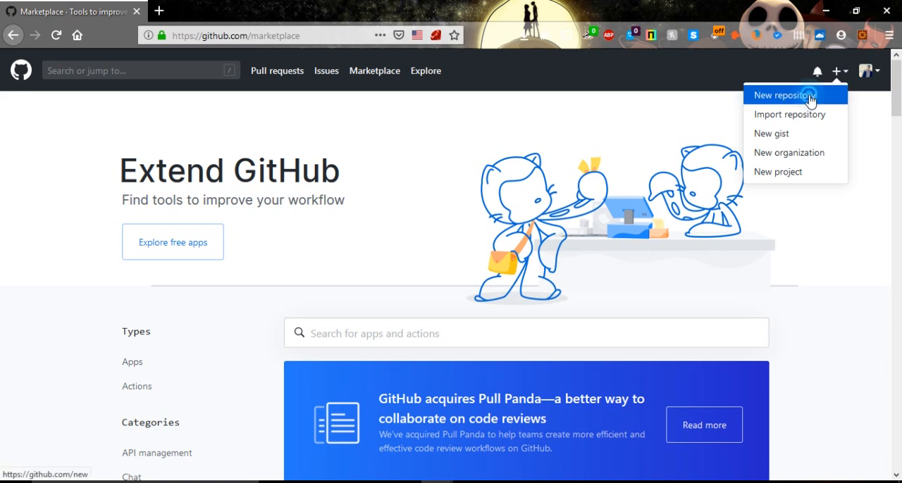
{"action": "left_click", "coordinate": [783, 96]}
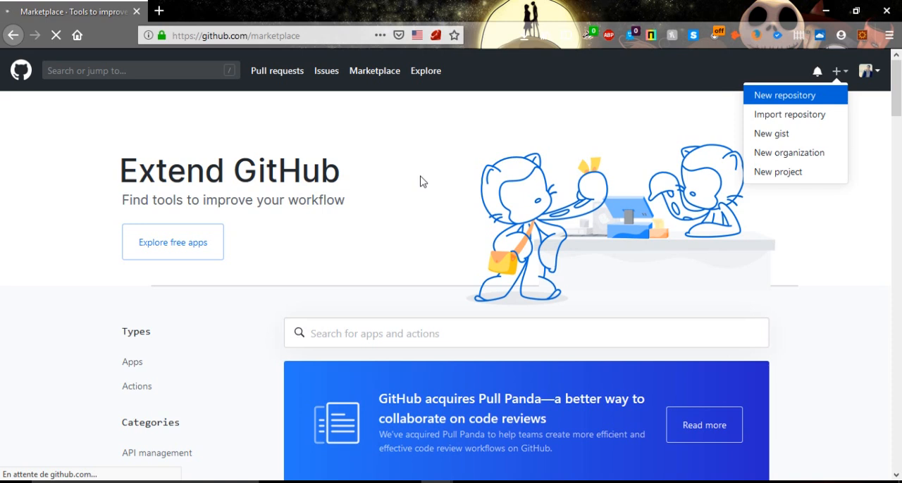
- Enter the repository name in the Repository name field
{"action": "left_click", "coordinate": [784, 96]}
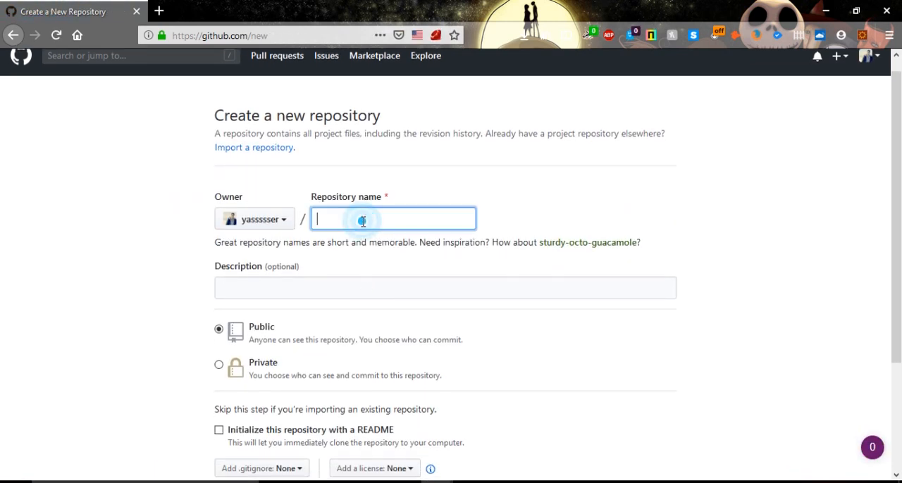
{"action": "type", "text": "del"}
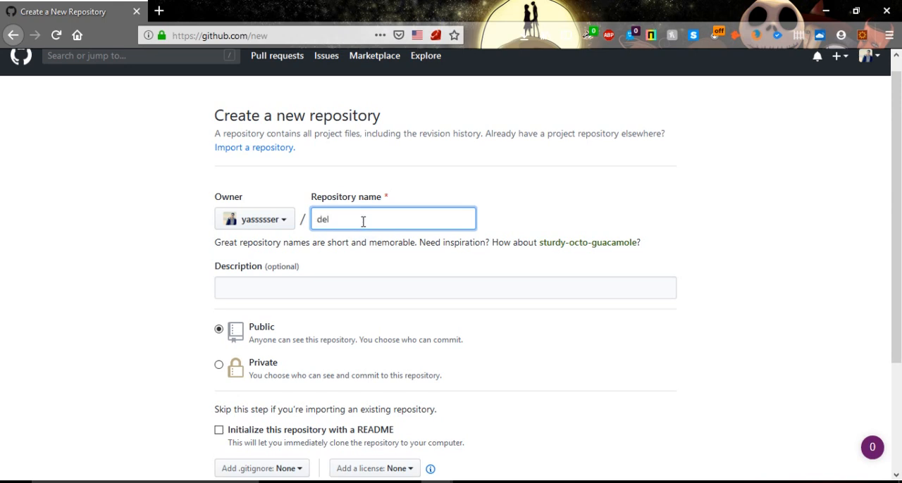
{"action": "left_click", "coordinate": [445, 288]}
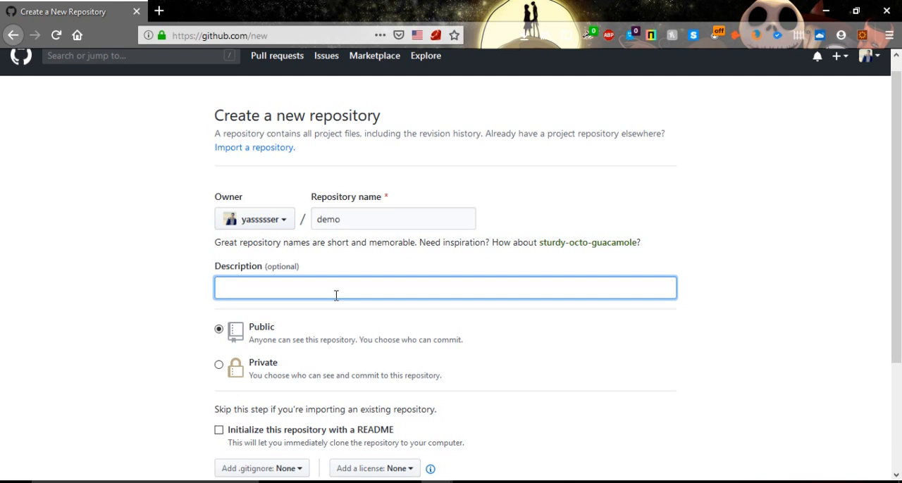
- Enter the description "our project of git for our trainning", correcting a typo along the way
{"action": "type", "text": "our p"}
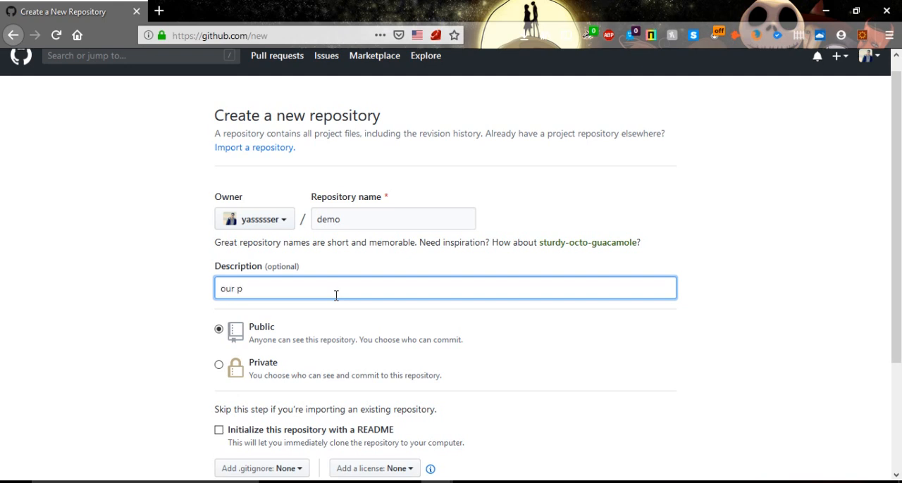
{"action": "type", "text": "roj"}
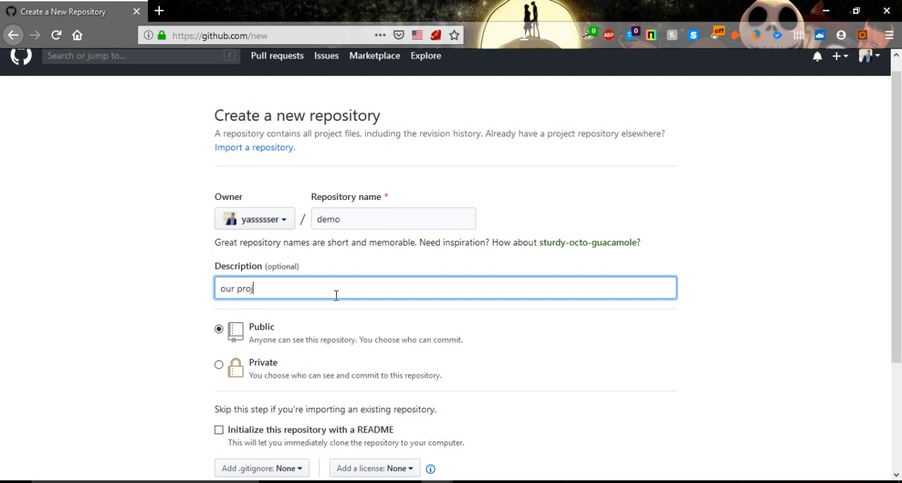
{"action": "type", "text": "ect"}
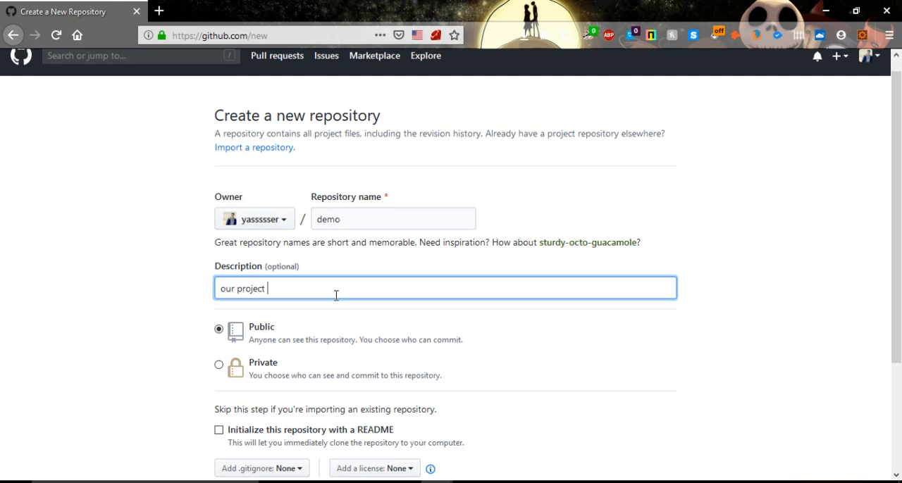
{"action": "type", "text": "og"}
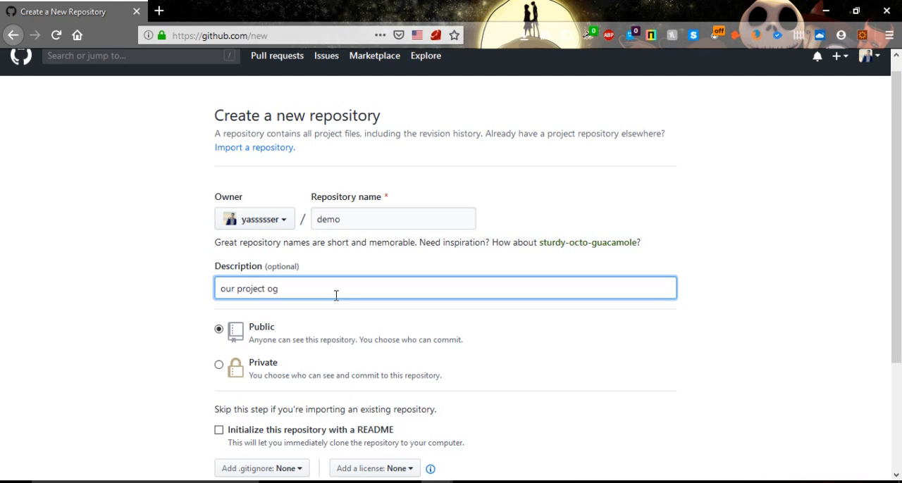
{"action": "type", "text": "f gi"}
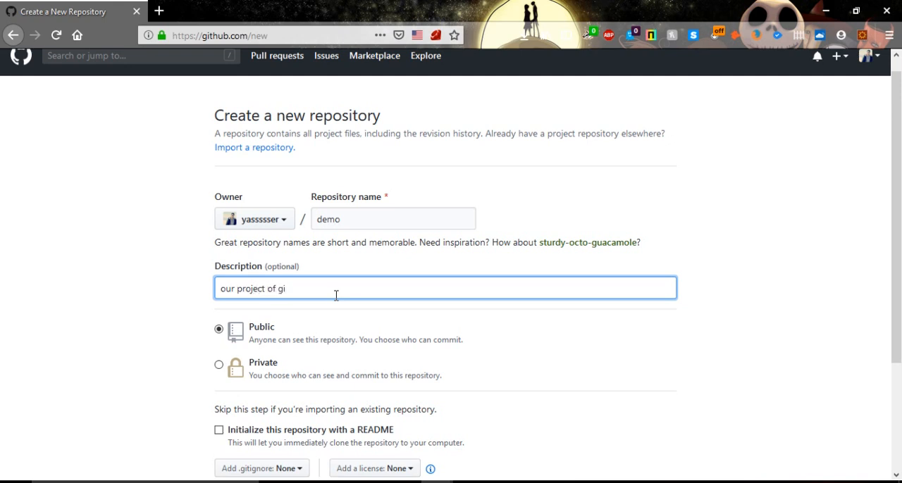
{"action": "type", "text": "t"}
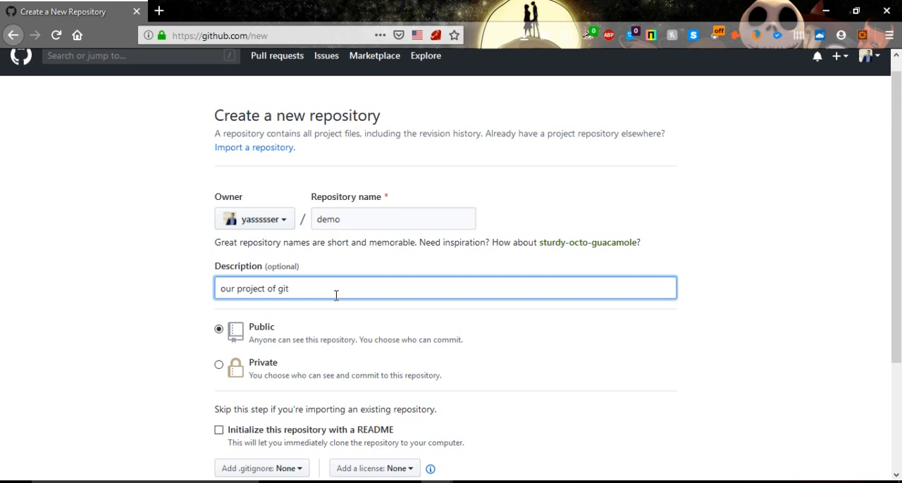
{"action": "type", "text": "for"}
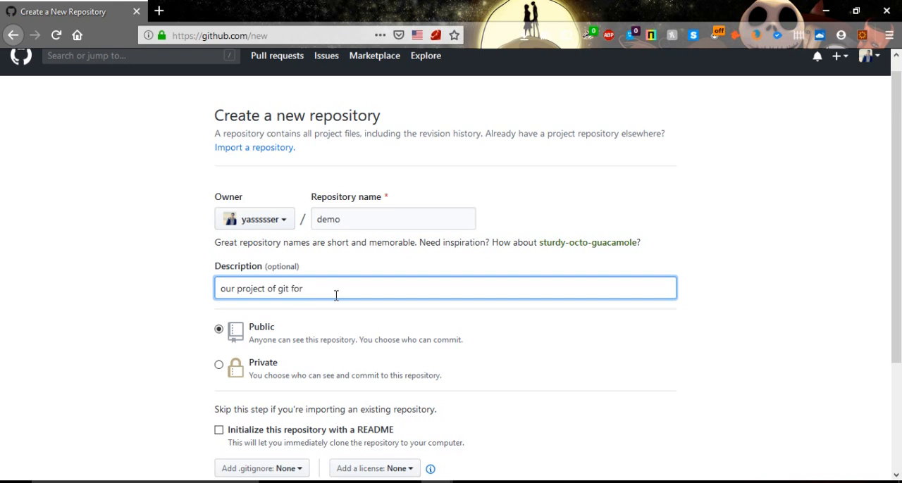
{"action": "type", "text": "out"}
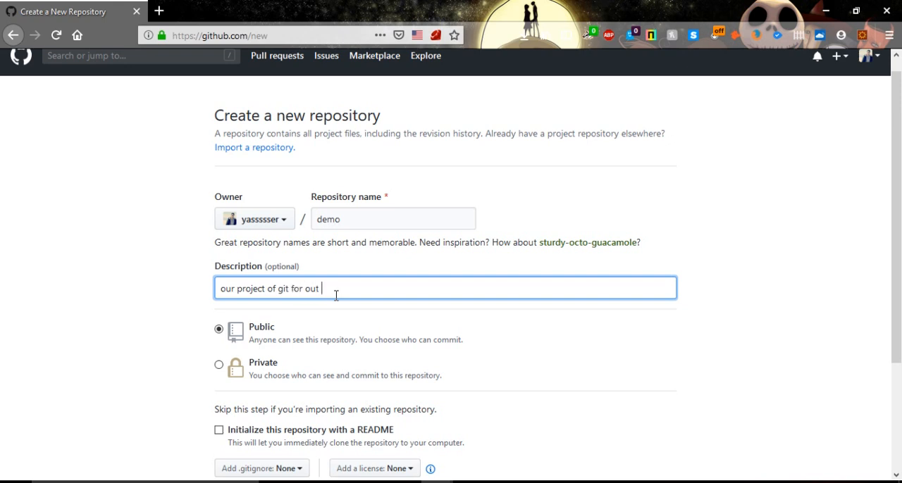
{"action": "key", "text": "Backspace"}
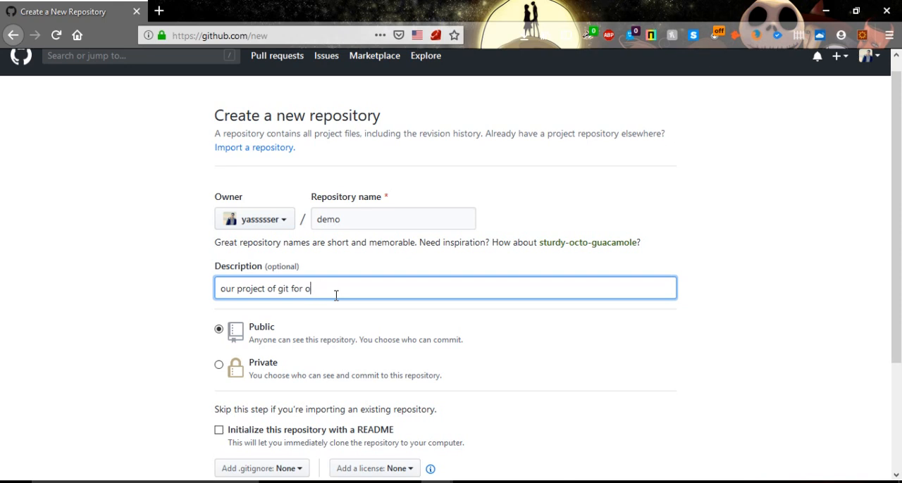
{"action": "type", "text": "ur tr"}
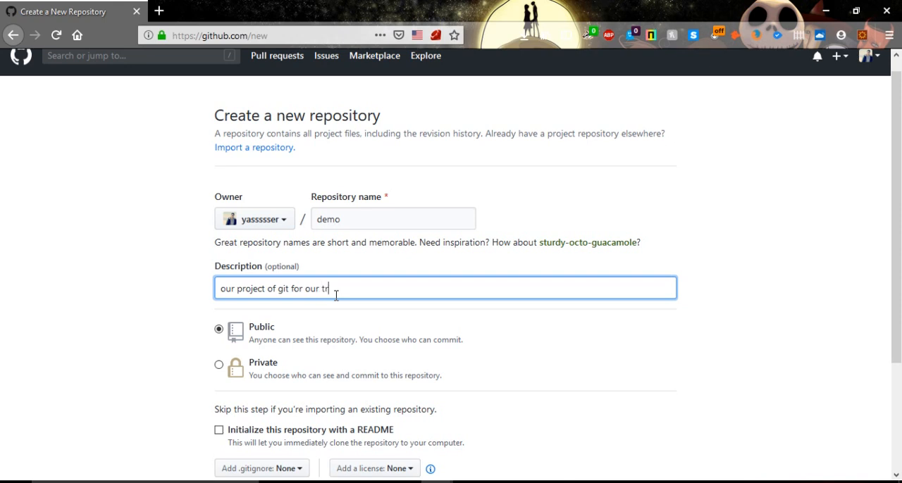
{"action": "type", "text": "aini"}
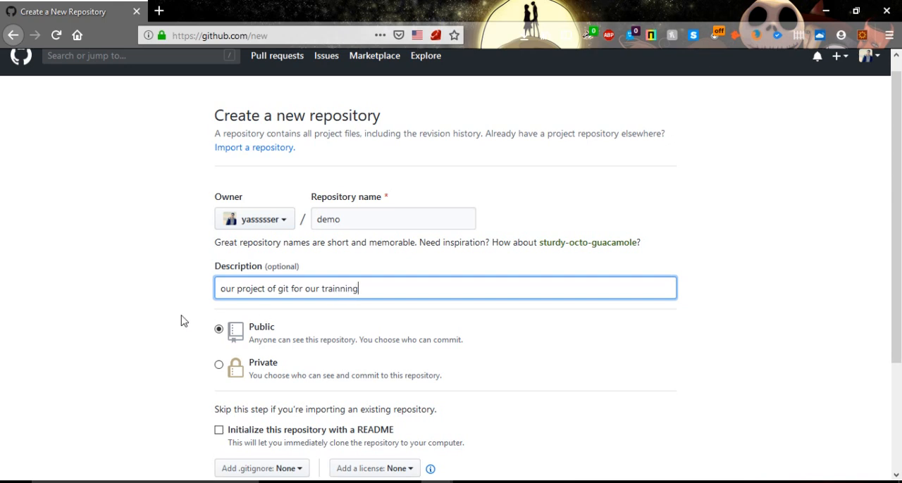
- Review the lower form options, keeping Public and leaving Initialize with README unchecked
{"action": "scroll", "scroll_direction": "down", "scroll_amount": 3}
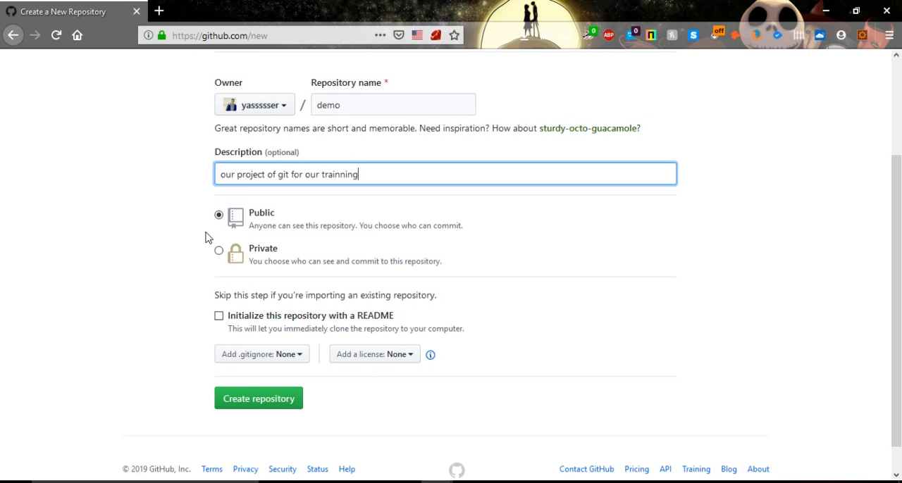
{"action": "mouse_move", "coordinate": [217, 255]}
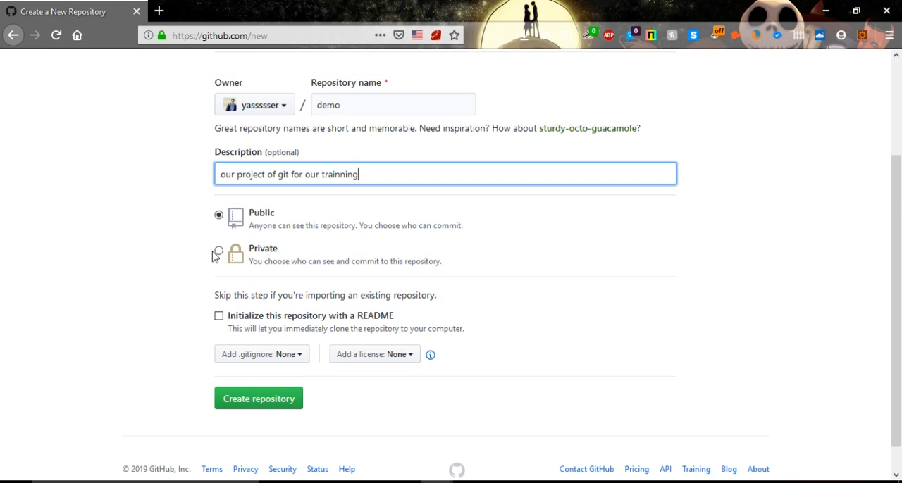
{"action": "mouse_move", "coordinate": [240, 223]}
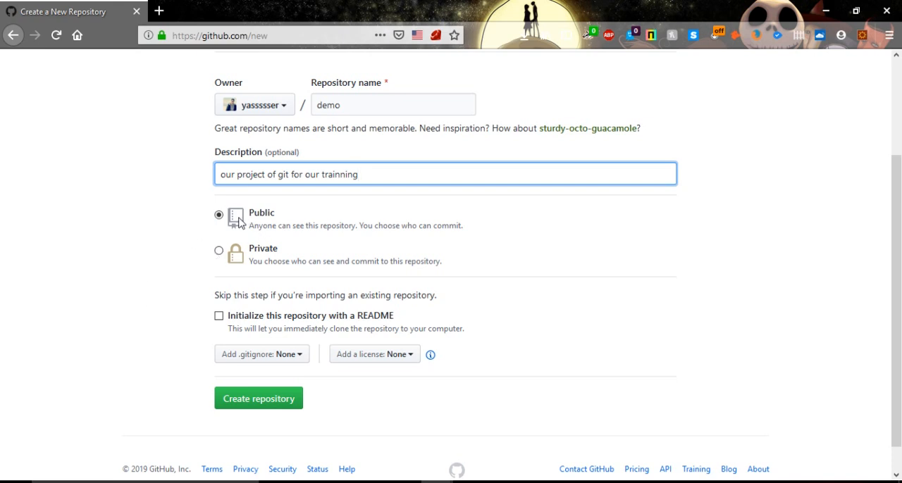
{"action": "scroll", "scroll_direction": "down", "scroll_amount": 3}
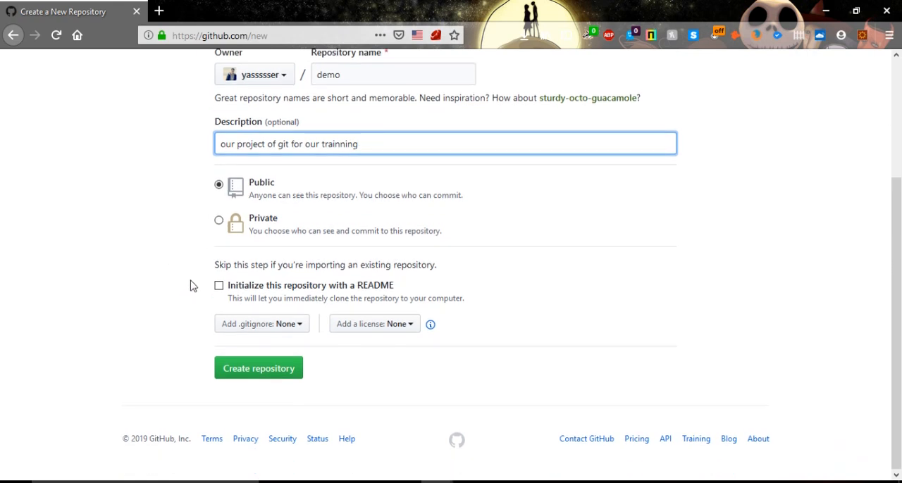
{"action": "mouse_move", "coordinate": [327, 282]}
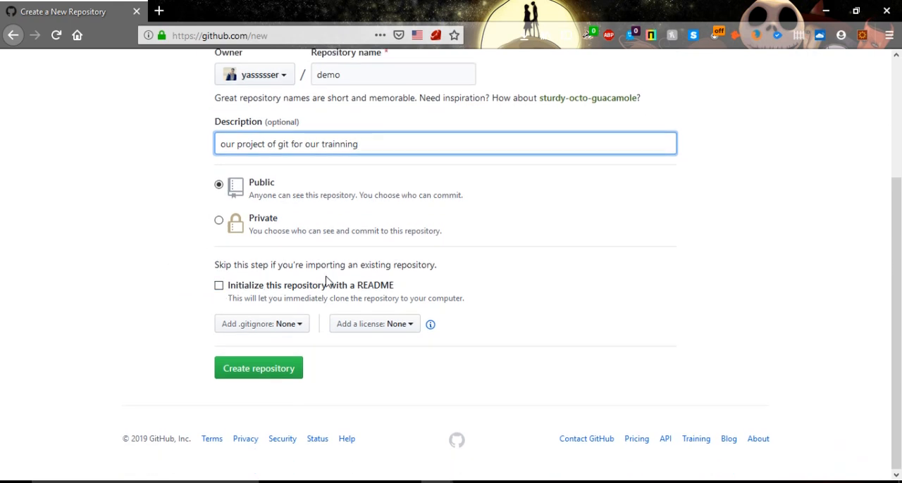
{"action": "mouse_move", "coordinate": [158, 296]}
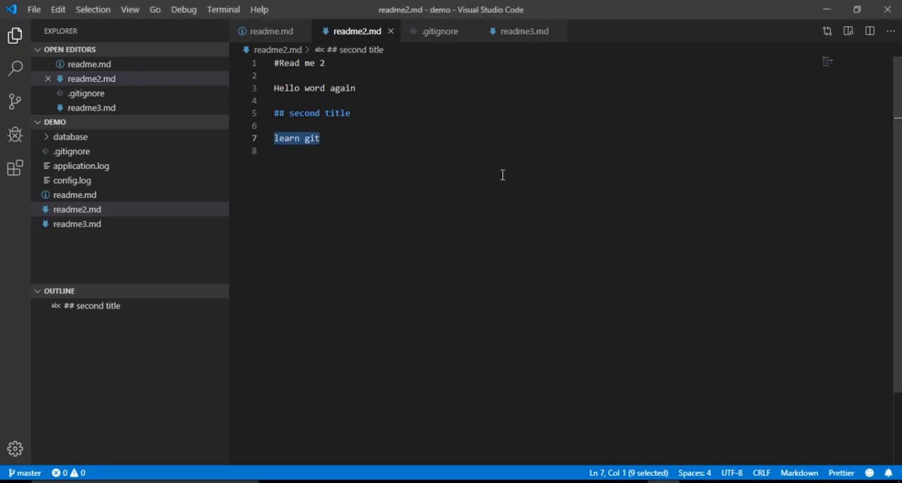
{"action": "mouse_move", "coordinate": [467, 351]}
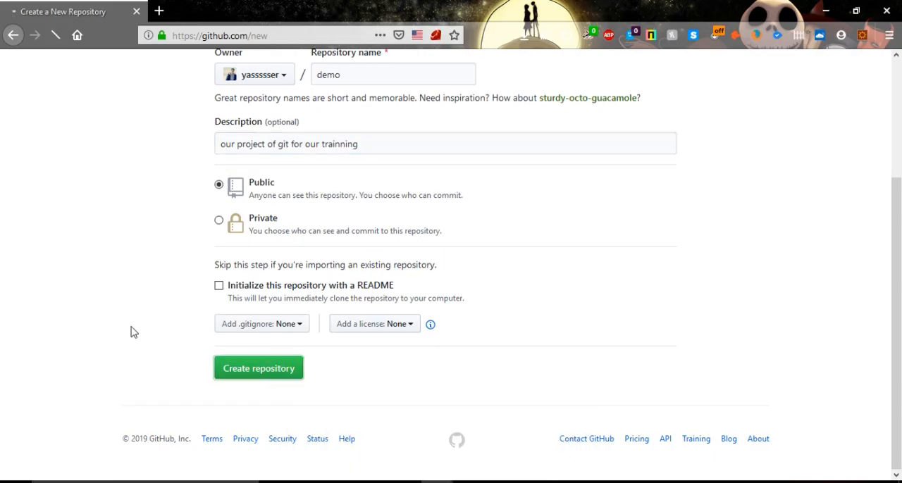
- Confirm Create repository so the demo repo's quick setup page loads
{"action": "left_click", "coordinate": [258, 367]}
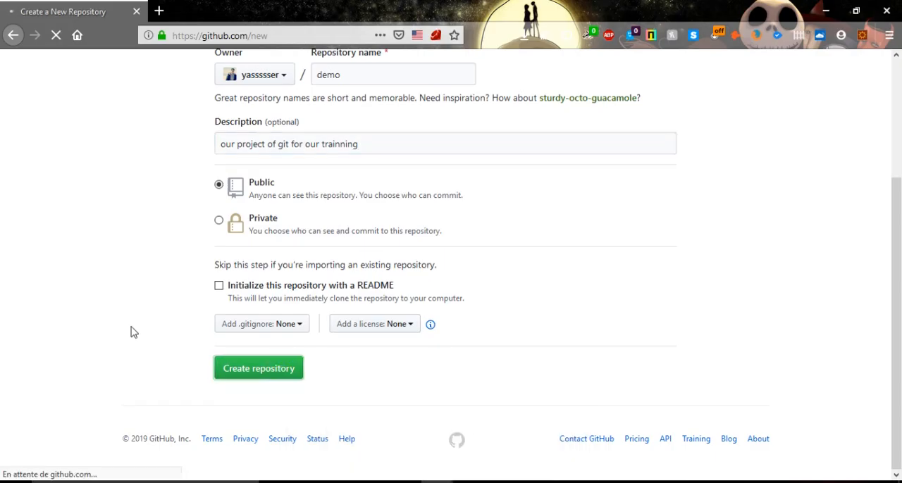
{"action": "left_click", "coordinate": [258, 367]}
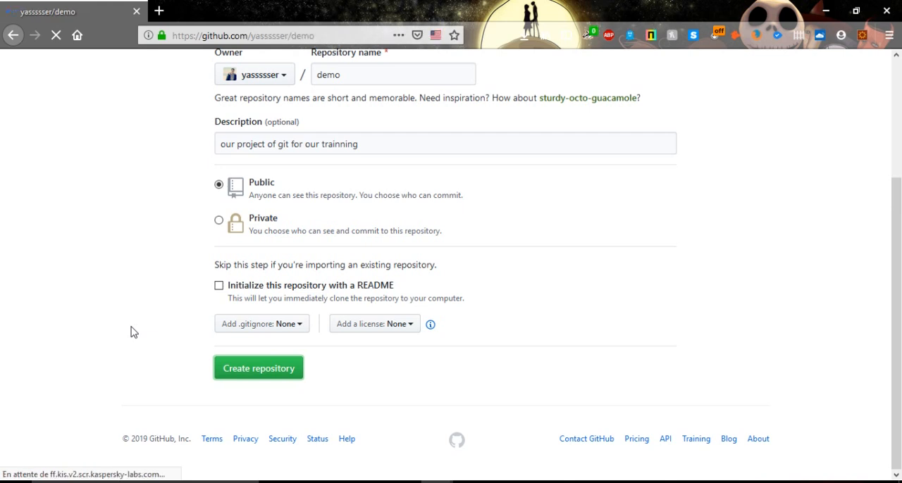
{"action": "left_click", "coordinate": [259, 368]}
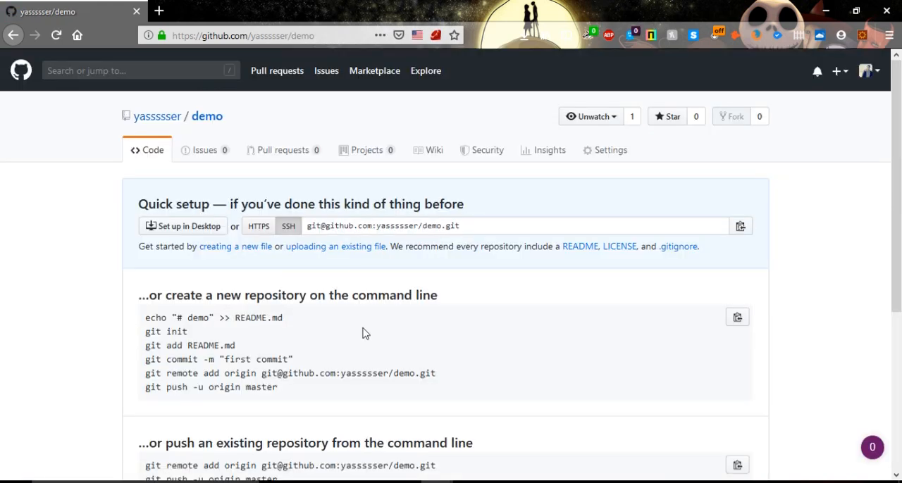
{"action": "scroll", "scroll_direction": "down", "scroll_amount": 3}
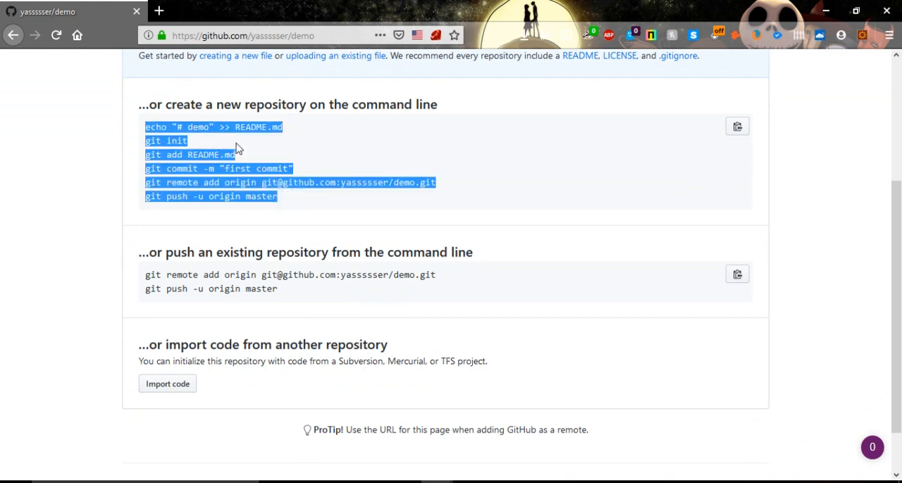
{"action": "left_click", "coordinate": [240, 148]}
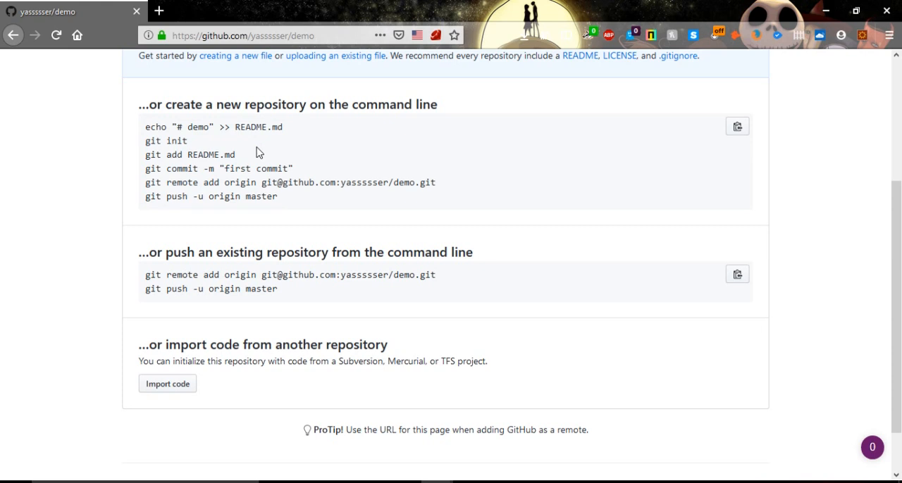
{"action": "left_click_drag", "start_coordinate": [197, 169], "coordinate": [278, 197]}
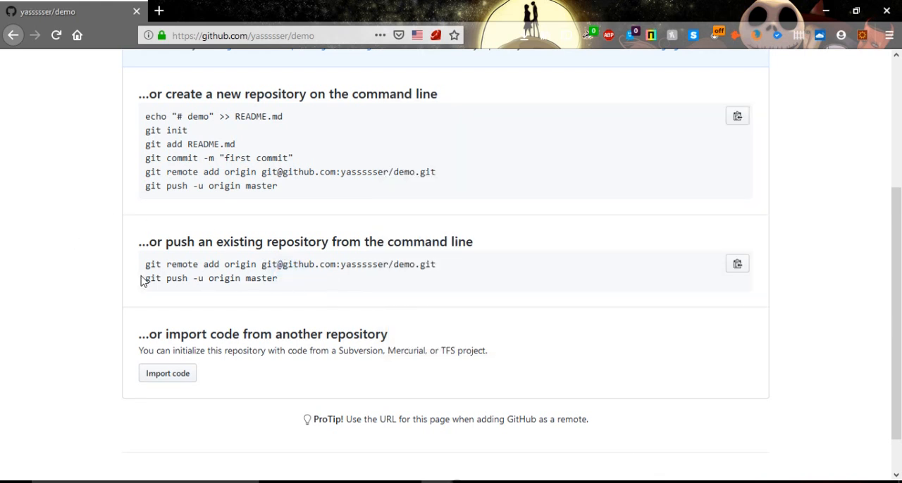
{"action": "scroll", "scroll_direction": "down", "scroll_amount": 3}
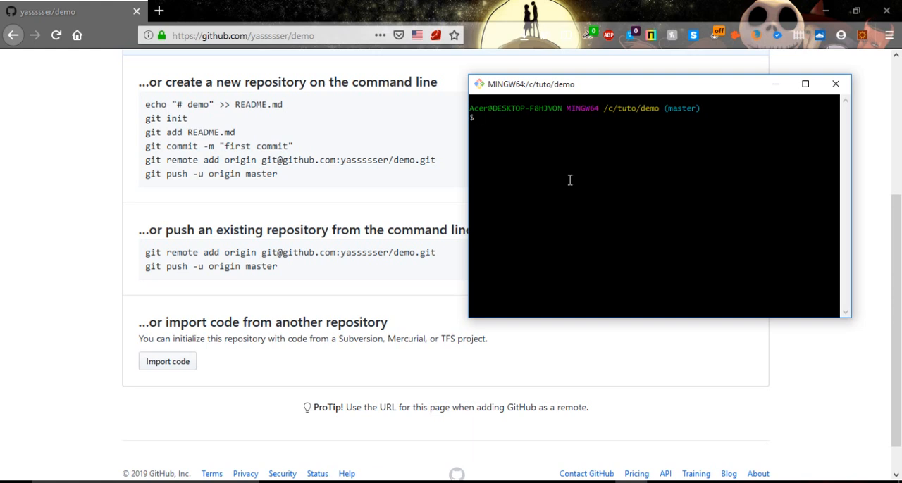
{"action": "mouse_move", "coordinate": [647, 87]}
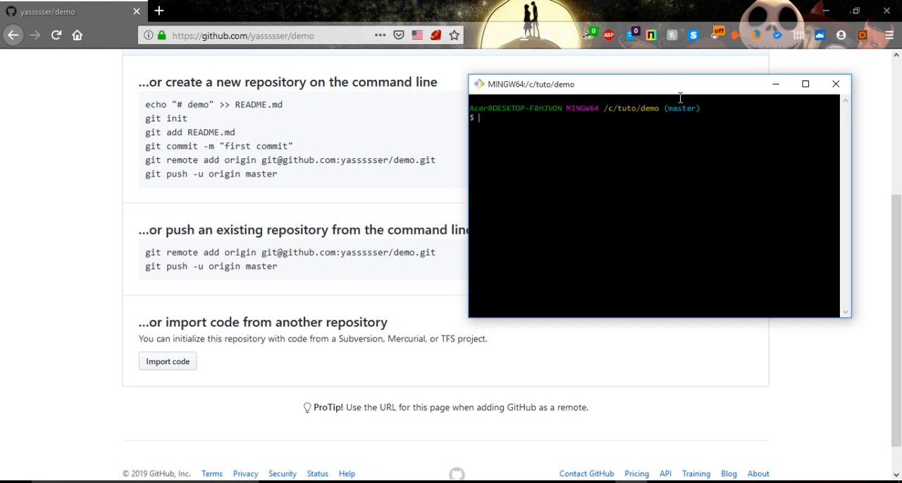
{"action": "mouse_move", "coordinate": [676, 113]}
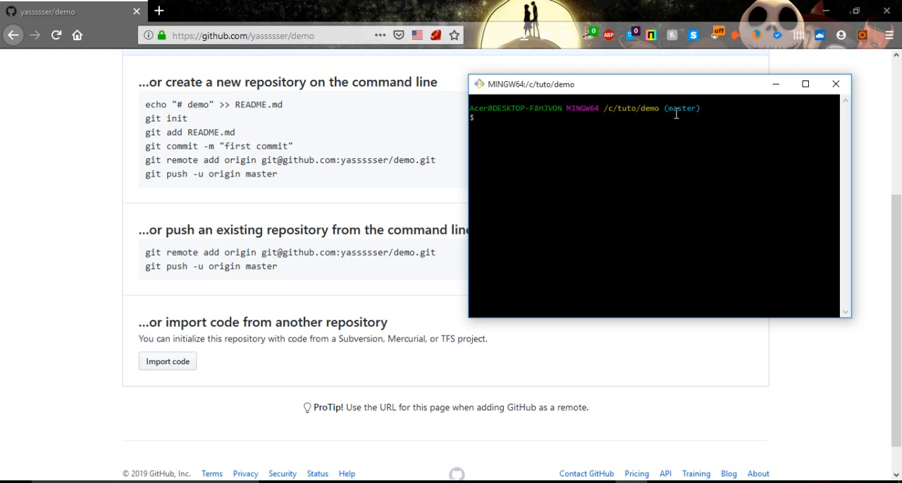
- Run git remote -v to confirm no remotes are configured yet
{"action": "type", "text": "git"}
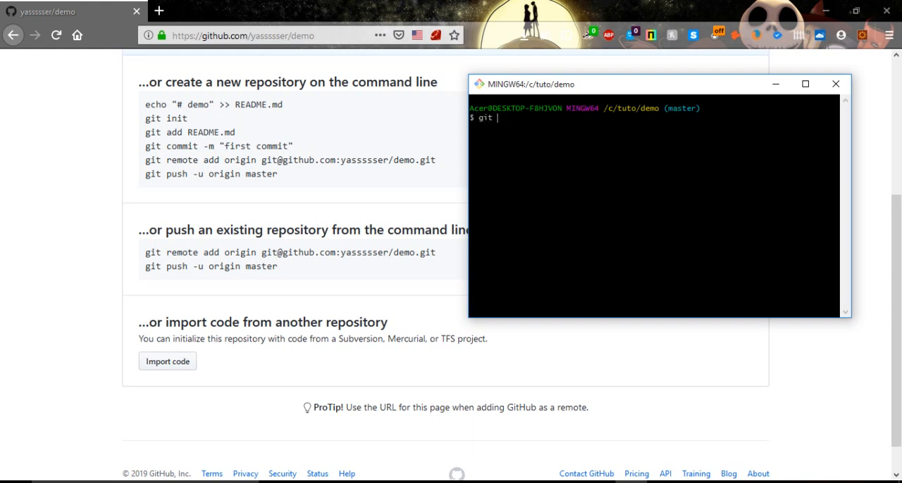
{"action": "type", "text": "remote"}
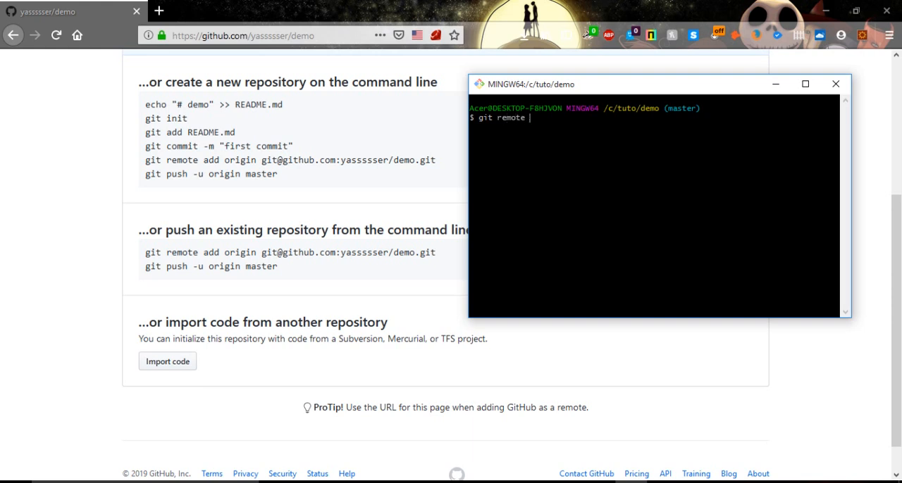
{"action": "type", "text": "-v"}
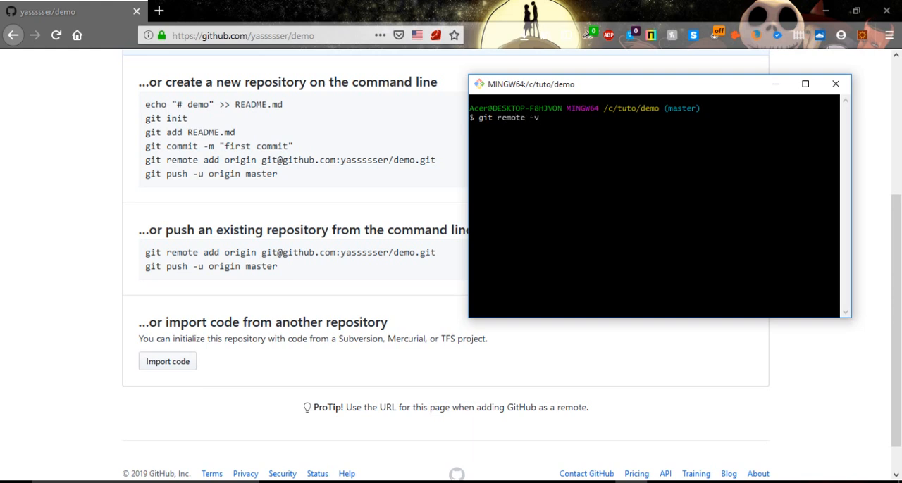
{"action": "key", "text": "Return"}
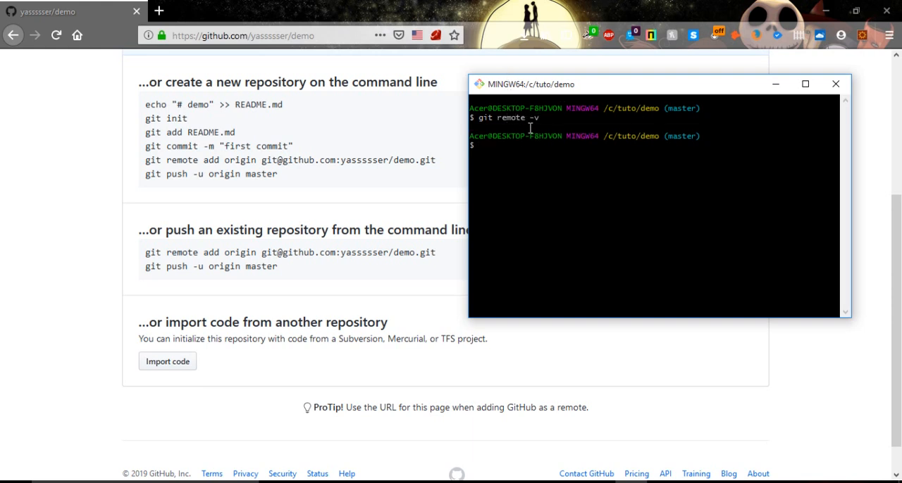
{"action": "mouse_move", "coordinate": [499, 147]}
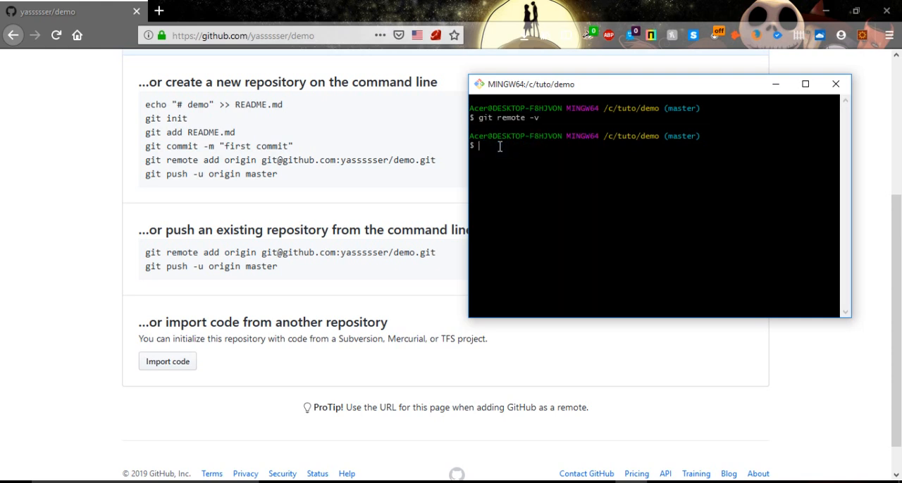
{"action": "mouse_move", "coordinate": [431, 276]}
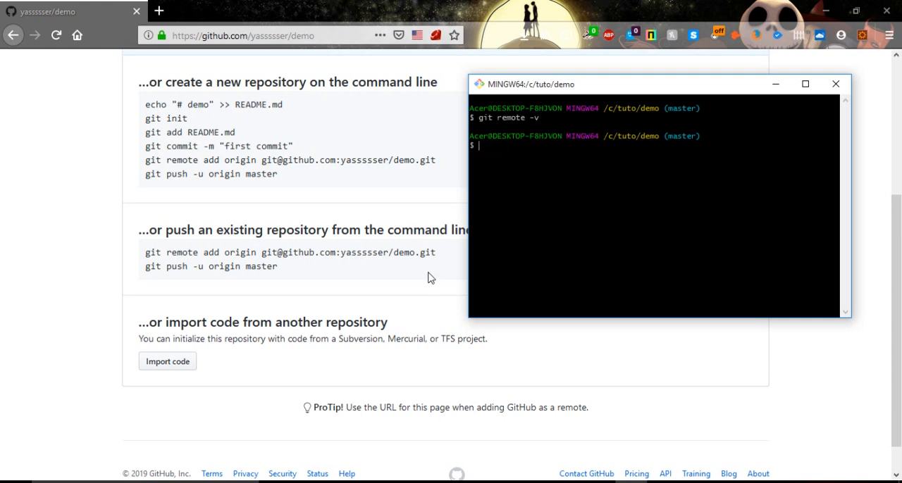
{"action": "mouse_move", "coordinate": [372, 253]}
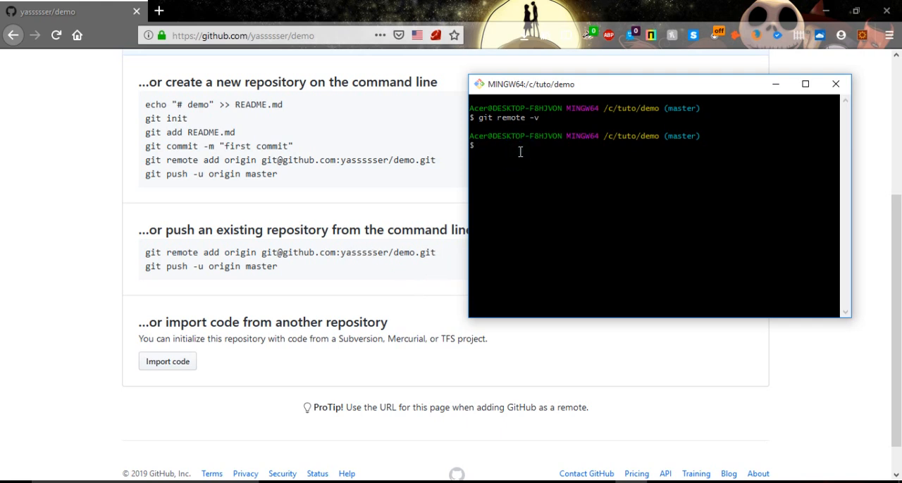
- Run git status to confirm master has a clean working tree
{"action": "type", "text": "git"}
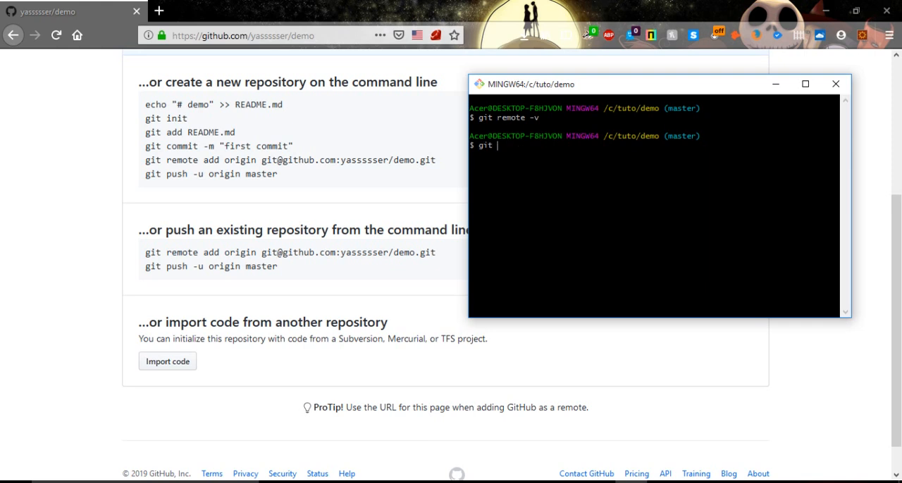
{"action": "type", "text": "sta"}
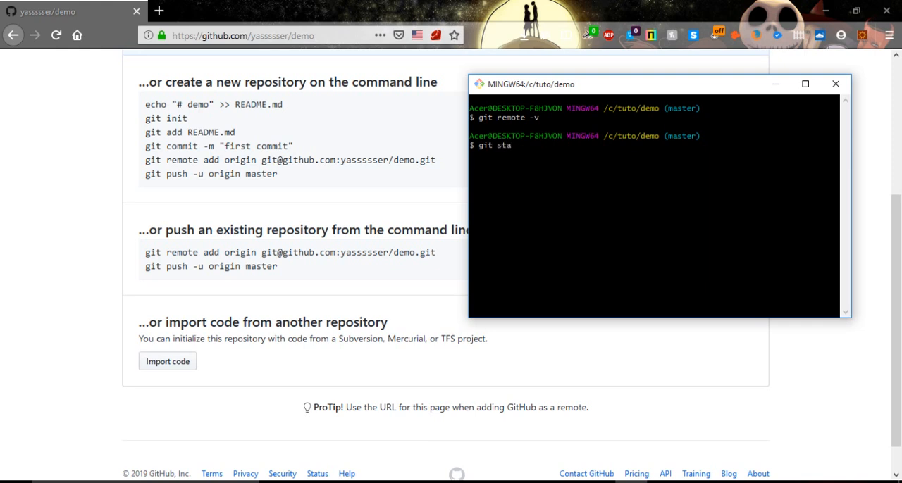
{"action": "key", "text": "Return"}
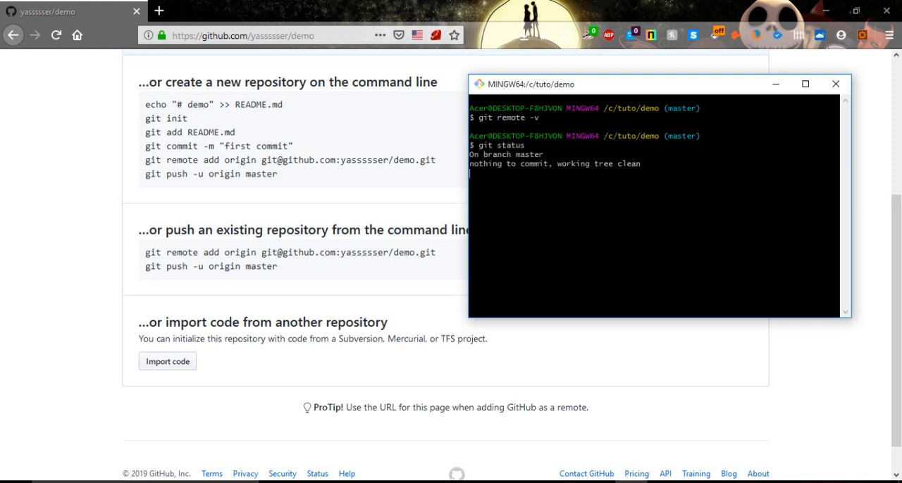
{"action": "key", "text": "Return"}
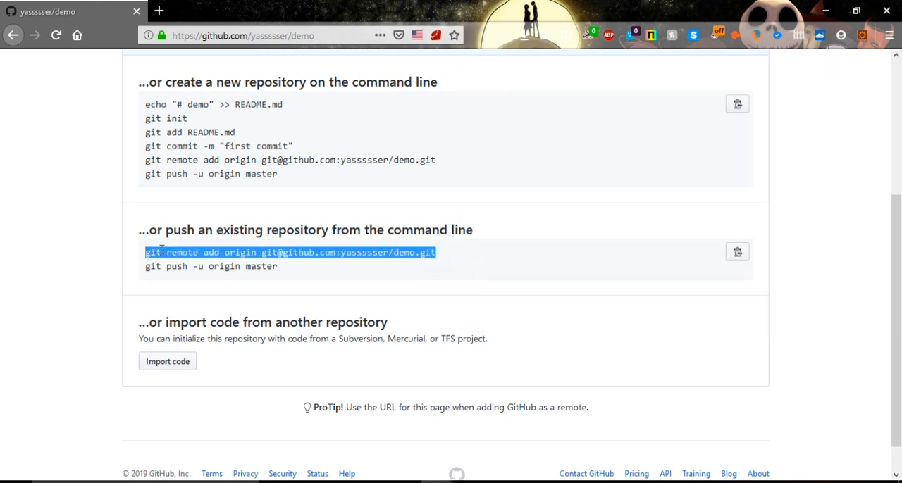
{"action": "mouse_move", "coordinate": [485, 369]}
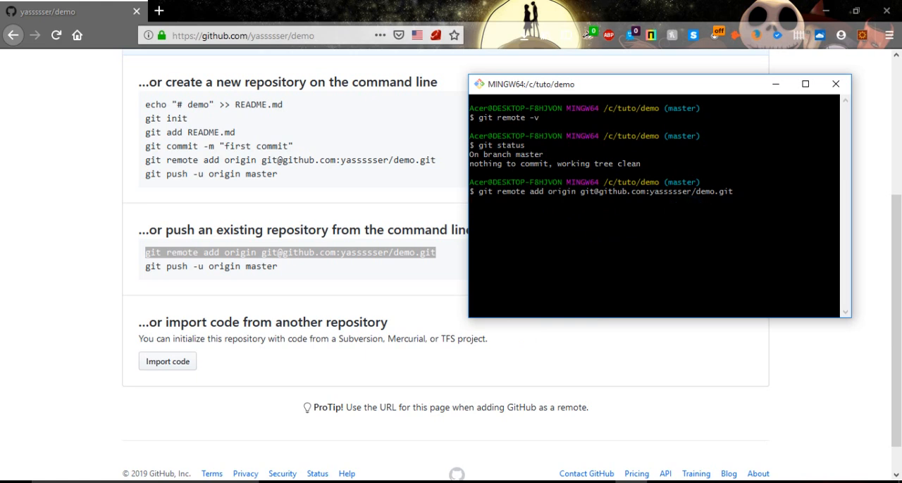
- Run git remote add origin for the GitHub demo repo, then verify with git remote -v
{"action": "key", "text": "Return"}
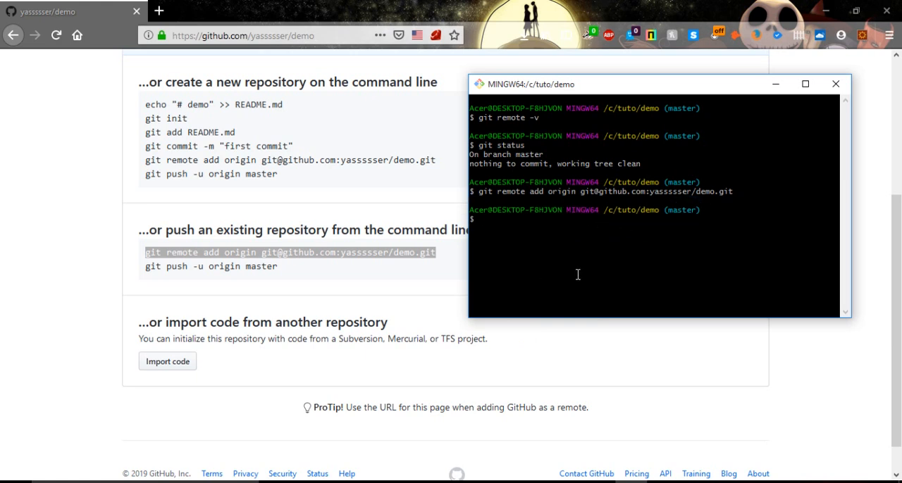
{"action": "type", "text": "git remote -v"}
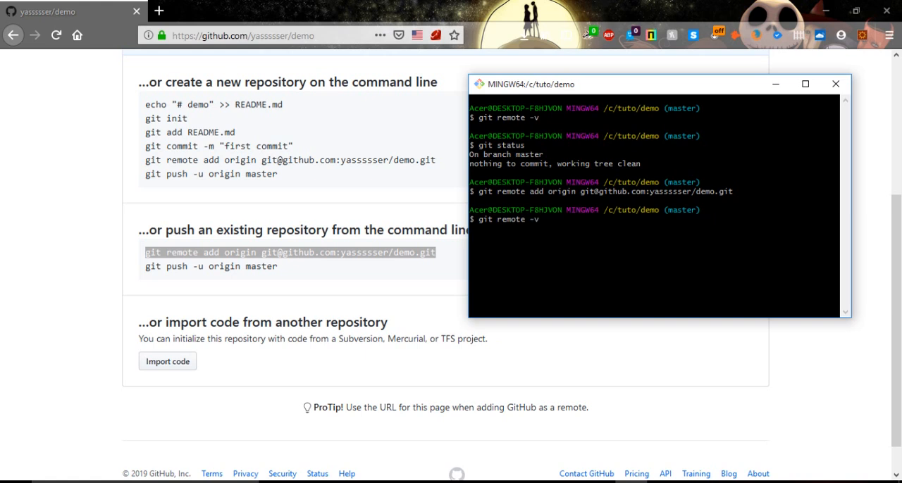
{"action": "key", "text": "Return"}
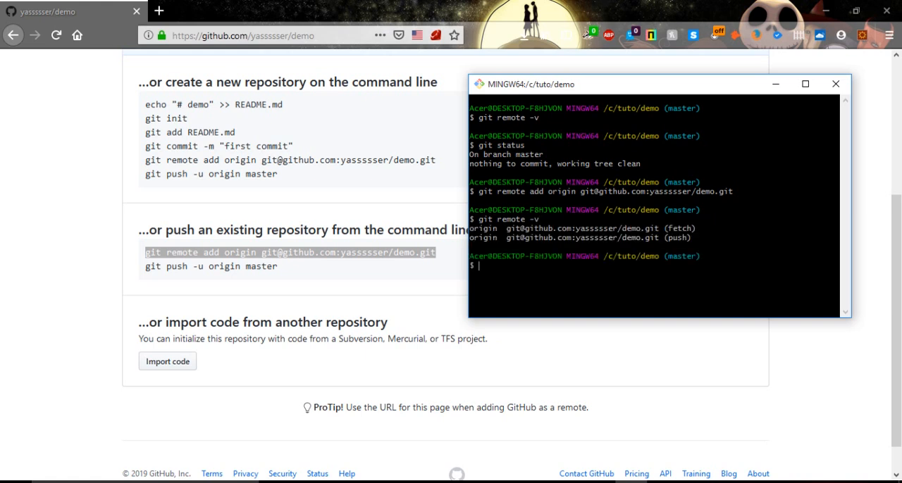
{"action": "mouse_move", "coordinate": [688, 245]}
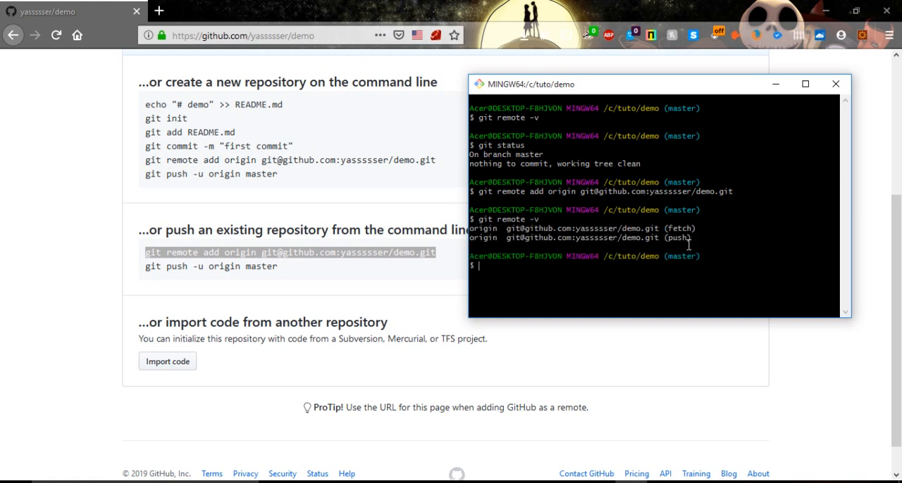
{"action": "mouse_move", "coordinate": [750, 228]}
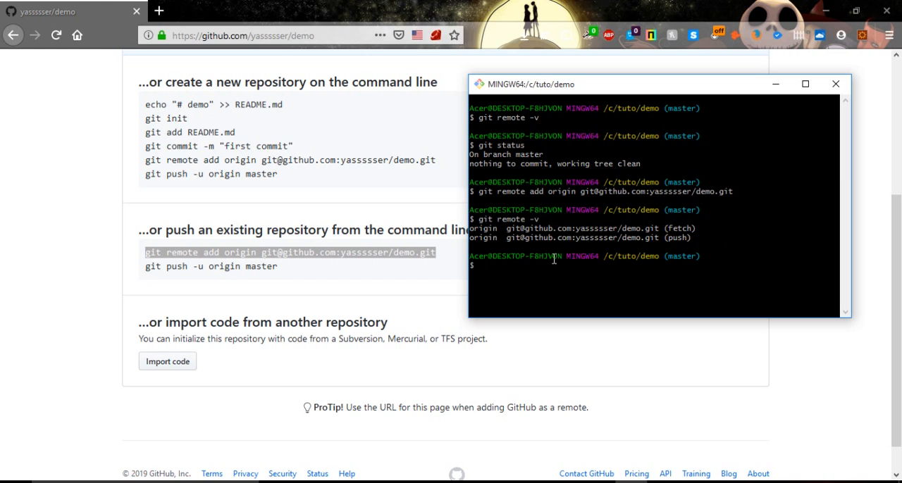
{"action": "mouse_move", "coordinate": [649, 249]}
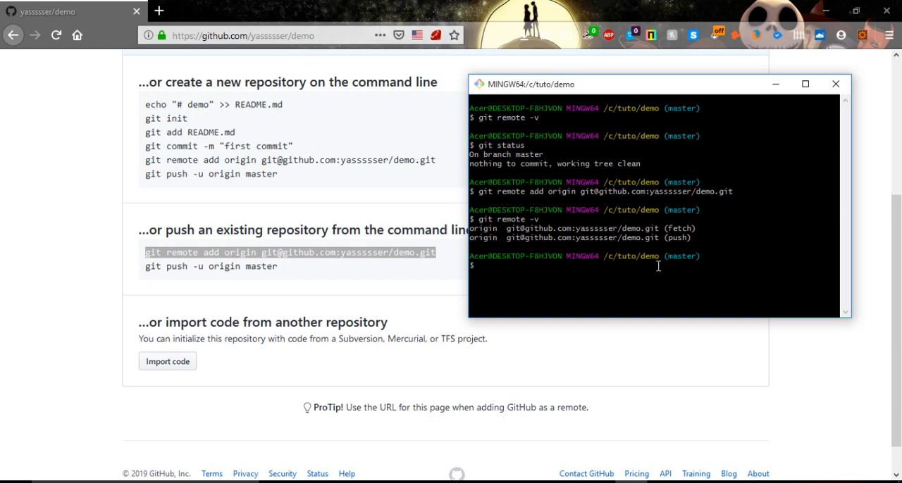
{"action": "mouse_move", "coordinate": [606, 286]}
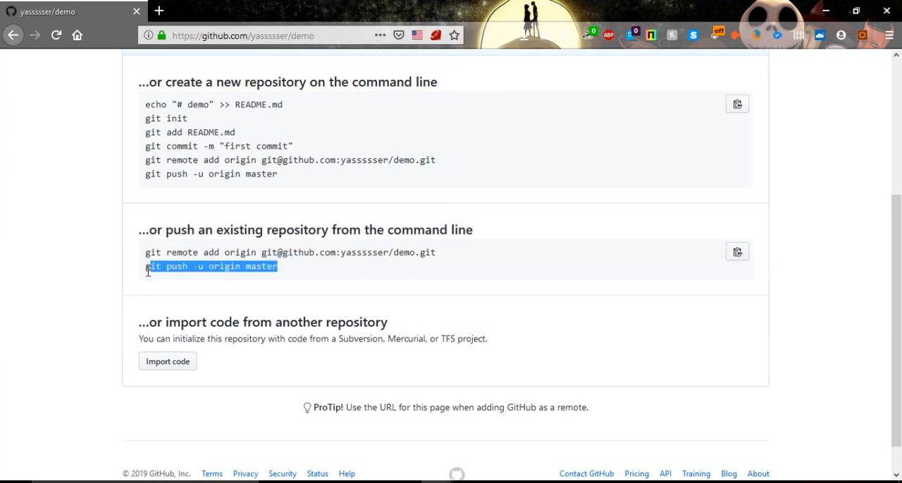
- Paste and run git push -u origin master in Git Bash
{"action": "right_click", "coordinate": [212, 267]}
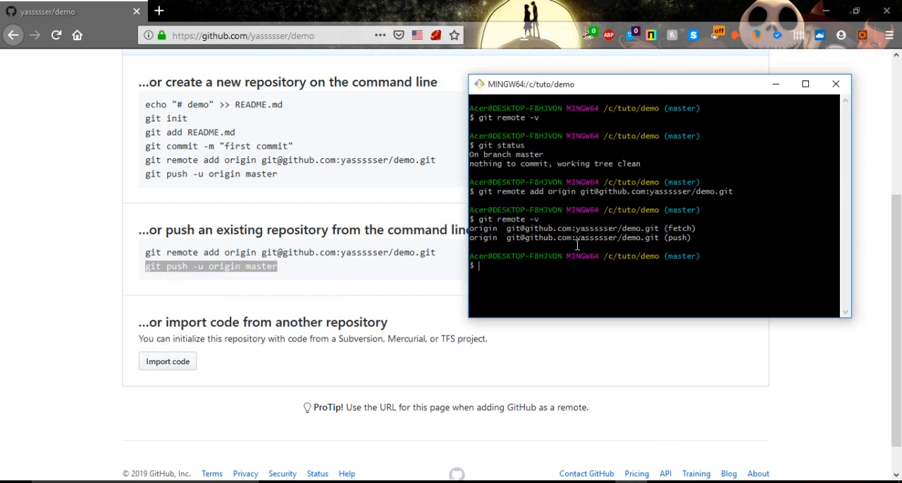
{"action": "right_click", "coordinate": [548, 275]}
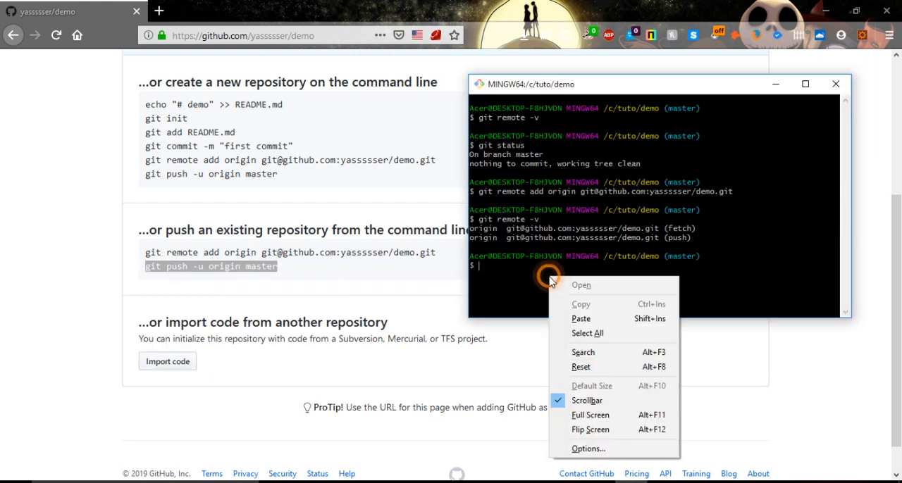
{"action": "left_click", "coordinate": [581, 318]}
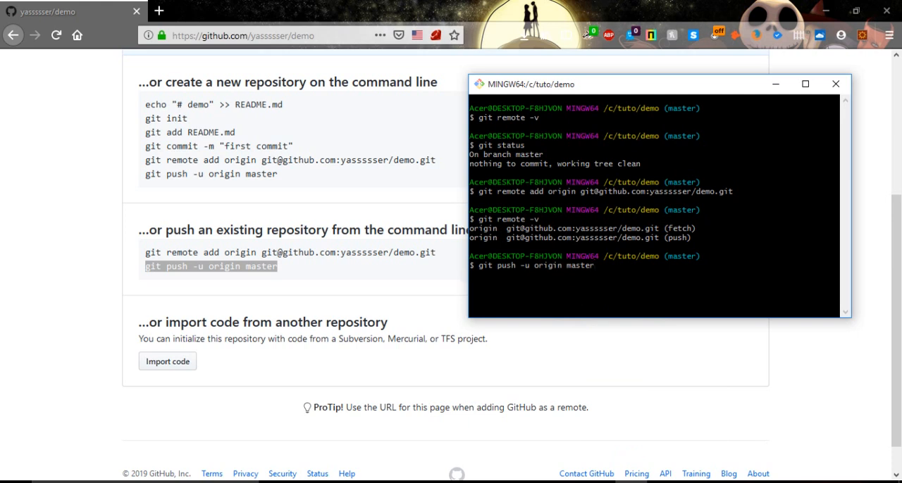
{"action": "key", "text": "Return"}
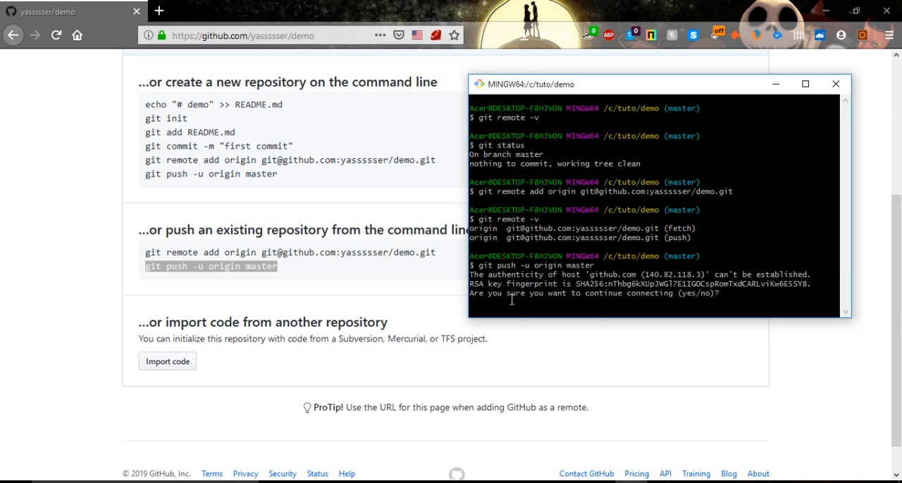
{"action": "mouse_move", "coordinate": [544, 304]}
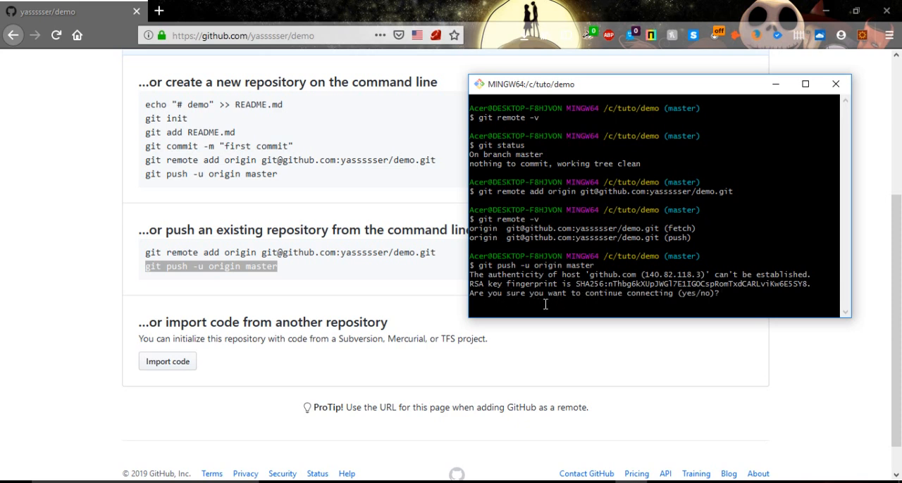
{"action": "mouse_move", "coordinate": [758, 301]}
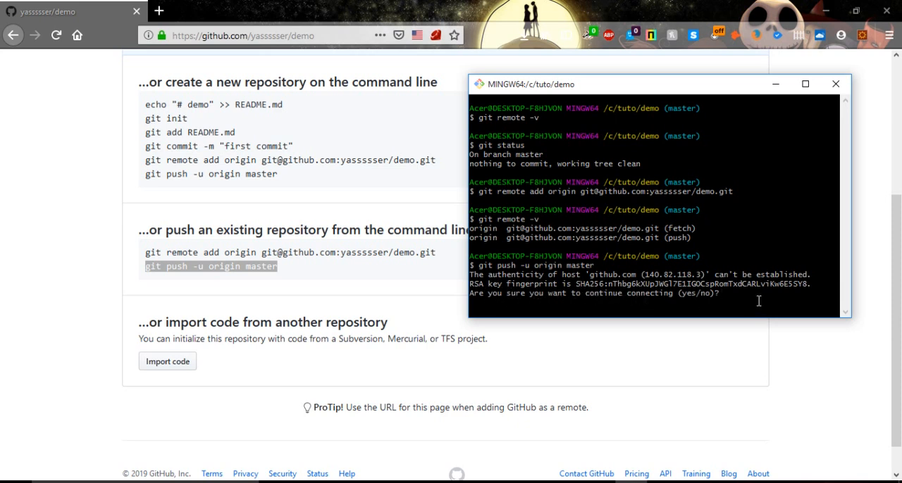
- Answer yes to the github.com host authenticity prompt
{"action": "type", "text": "y"}
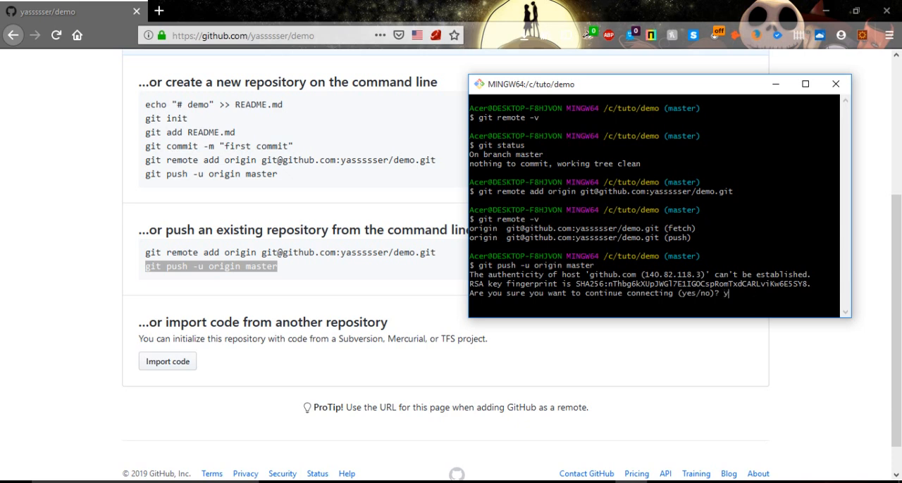
{"action": "type", "text": "es"}
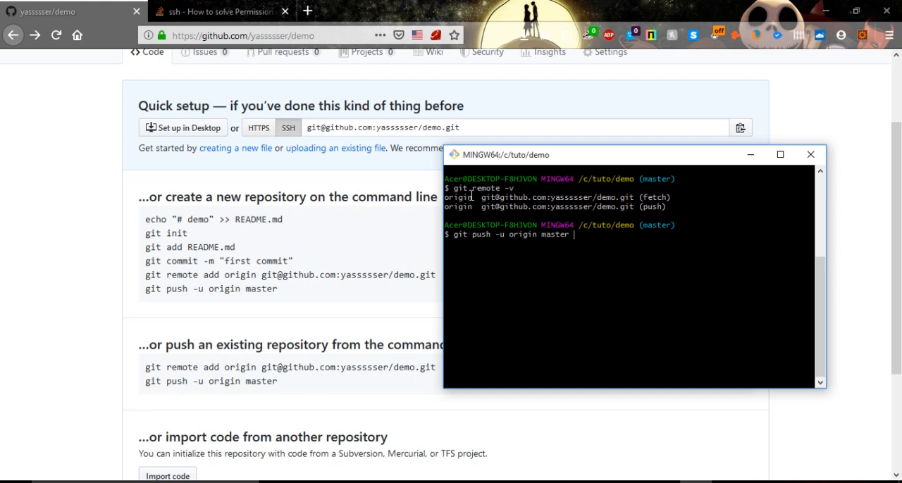
{"action": "mouse_move", "coordinate": [496, 196]}
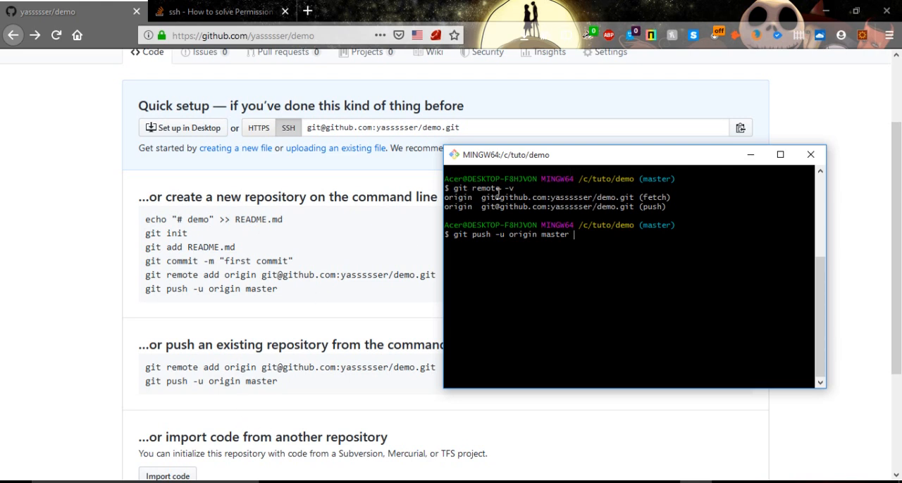
{"action": "mouse_move", "coordinate": [510, 206]}
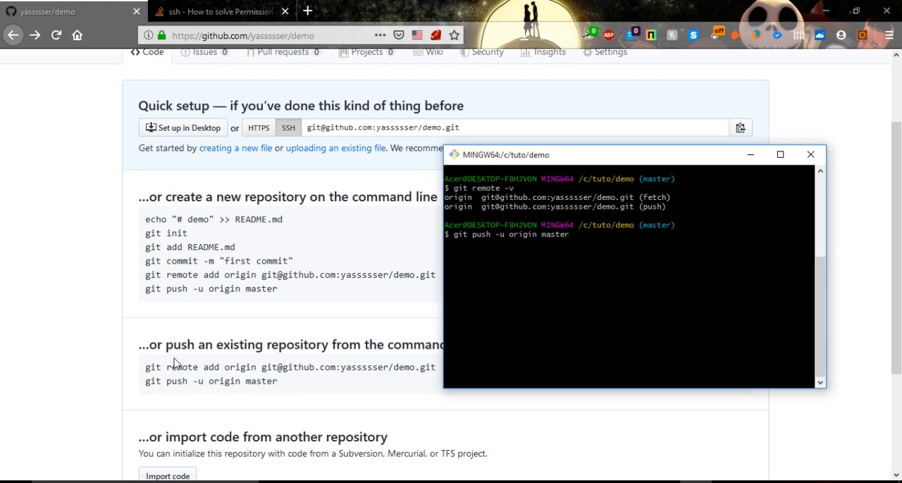
{"action": "mouse_move", "coordinate": [279, 110]}
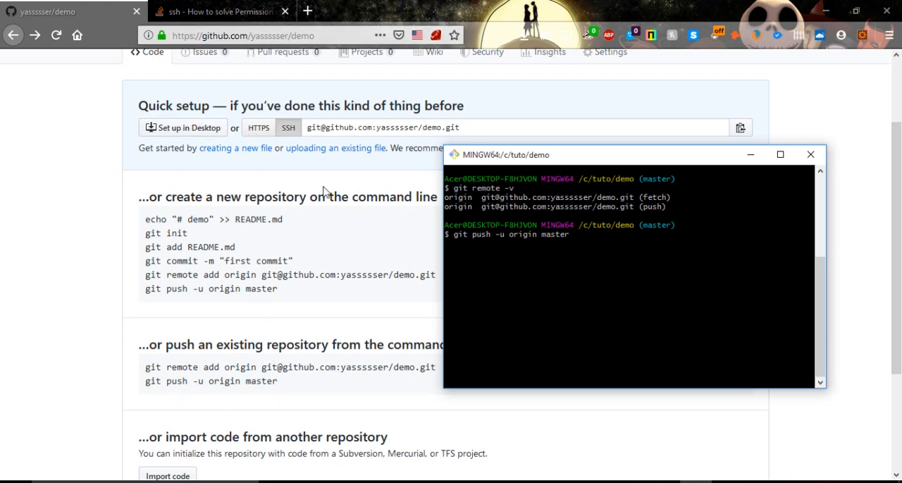
{"action": "mouse_move", "coordinate": [355, 229]}
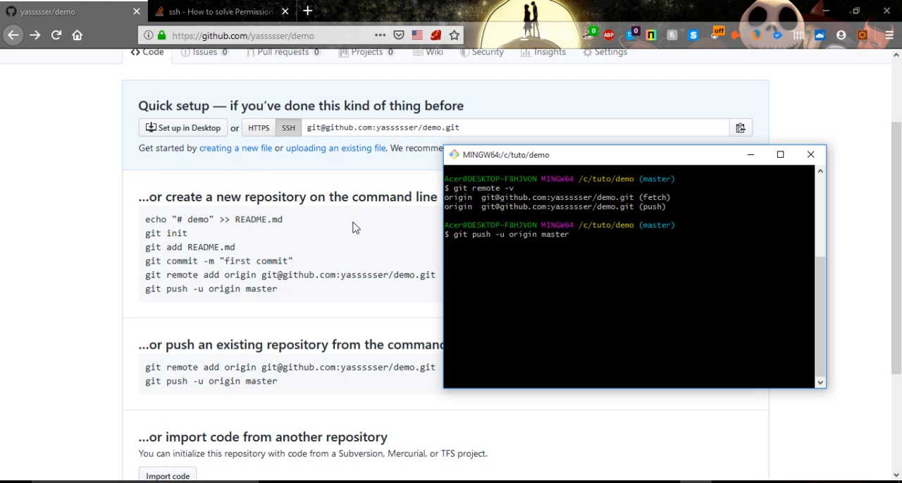